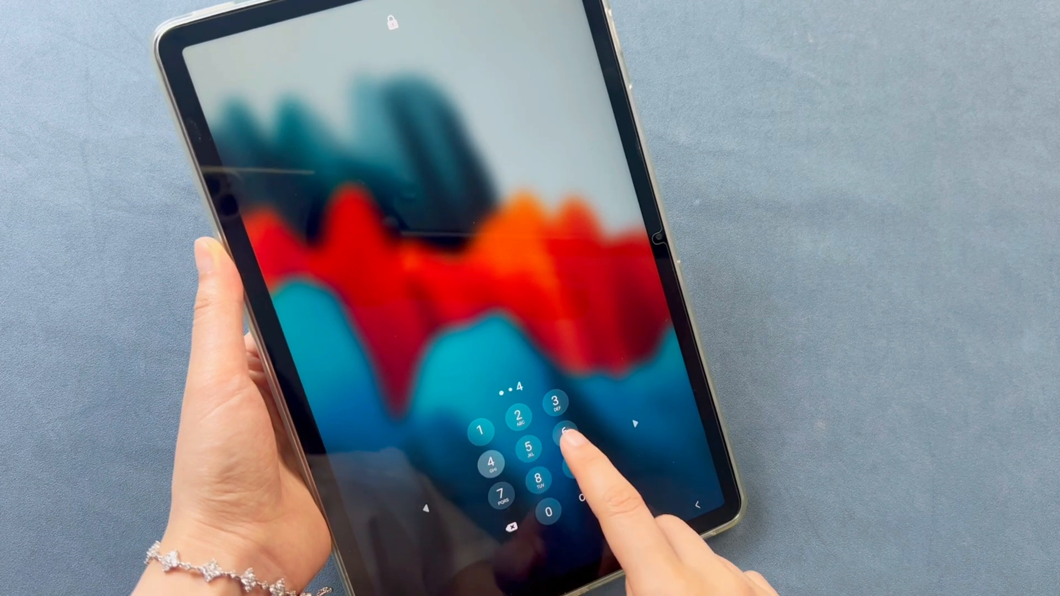
Browse the DroidKit home screen and launch the System Fix repair tool
{"action": "left_click", "coordinate": [566, 434]}
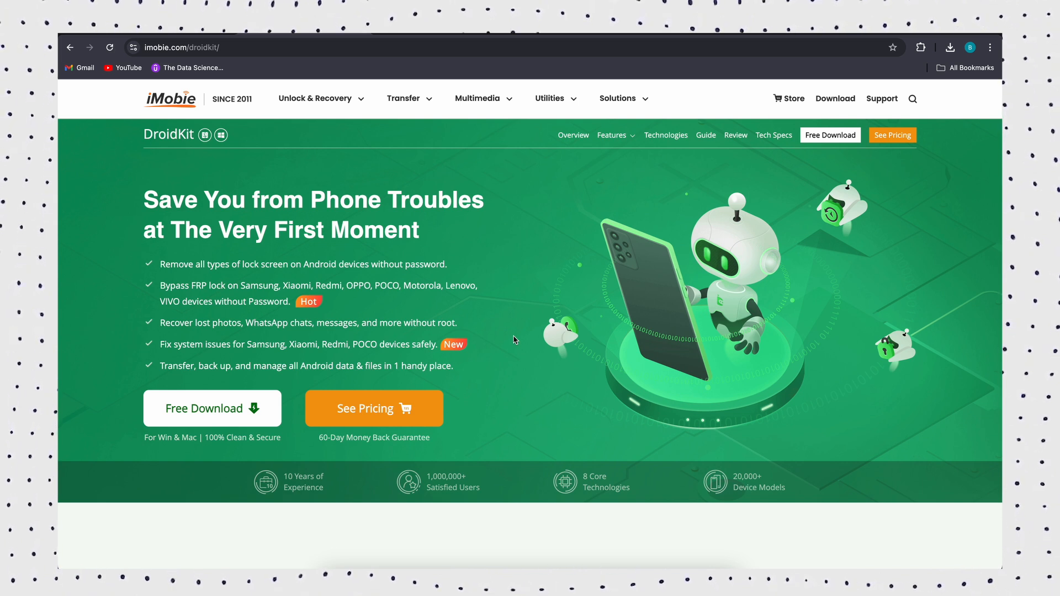
{"action": "scroll", "scroll_direction": "down", "scroll_amount": 3}
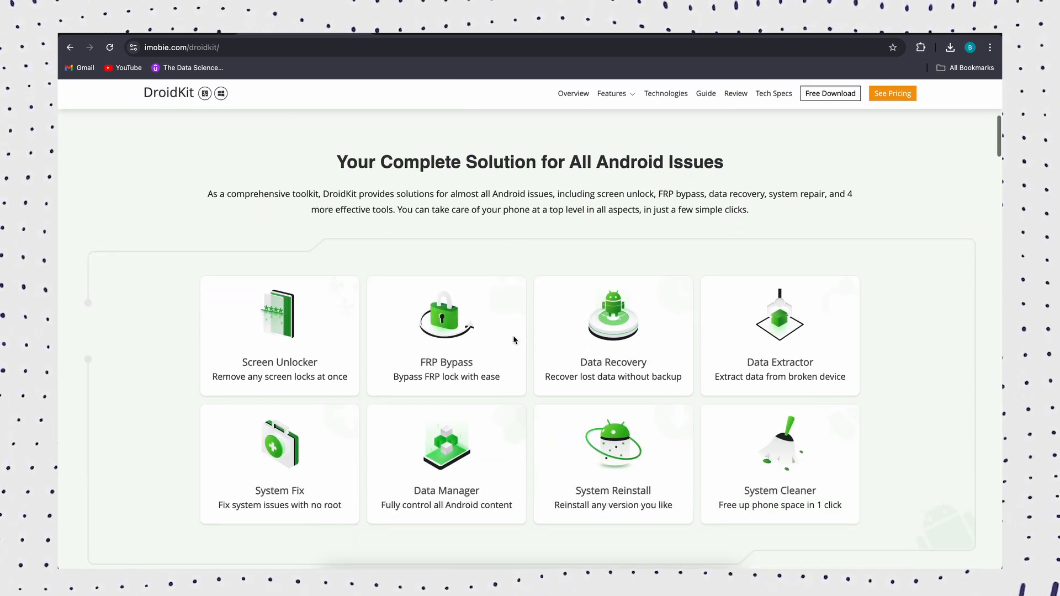
{"action": "scroll", "scroll_direction": "down", "scroll_amount": 3}
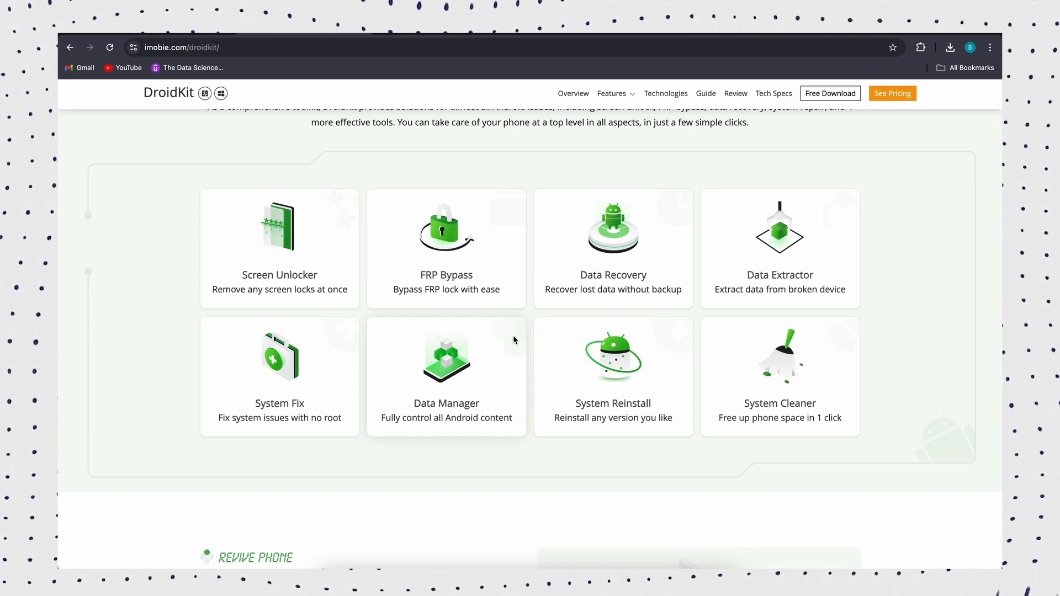
{"action": "mouse_move", "coordinate": [445, 264]}
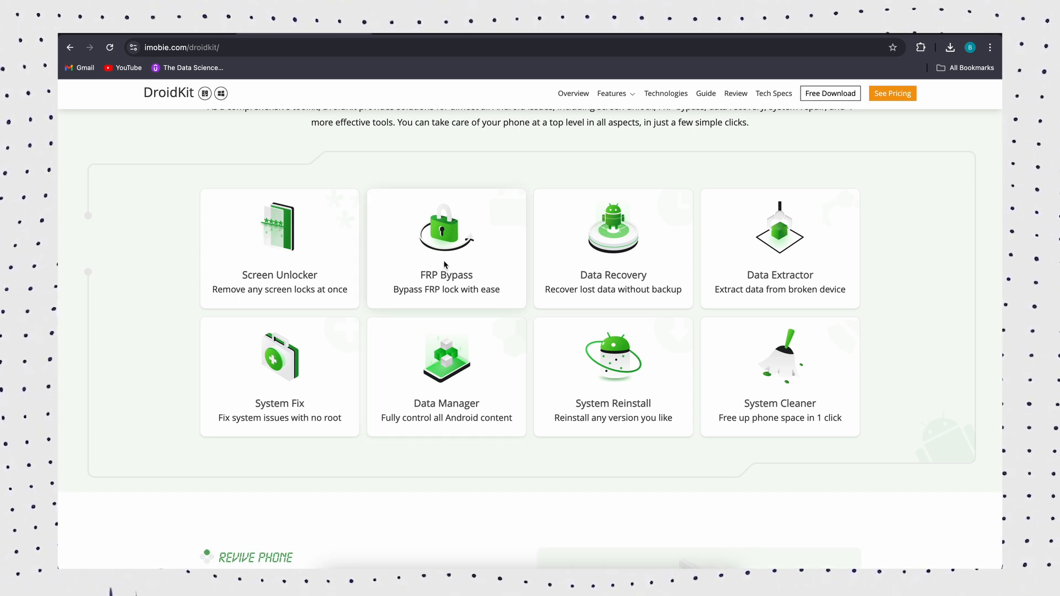
{"action": "mouse_move", "coordinate": [434, 230]}
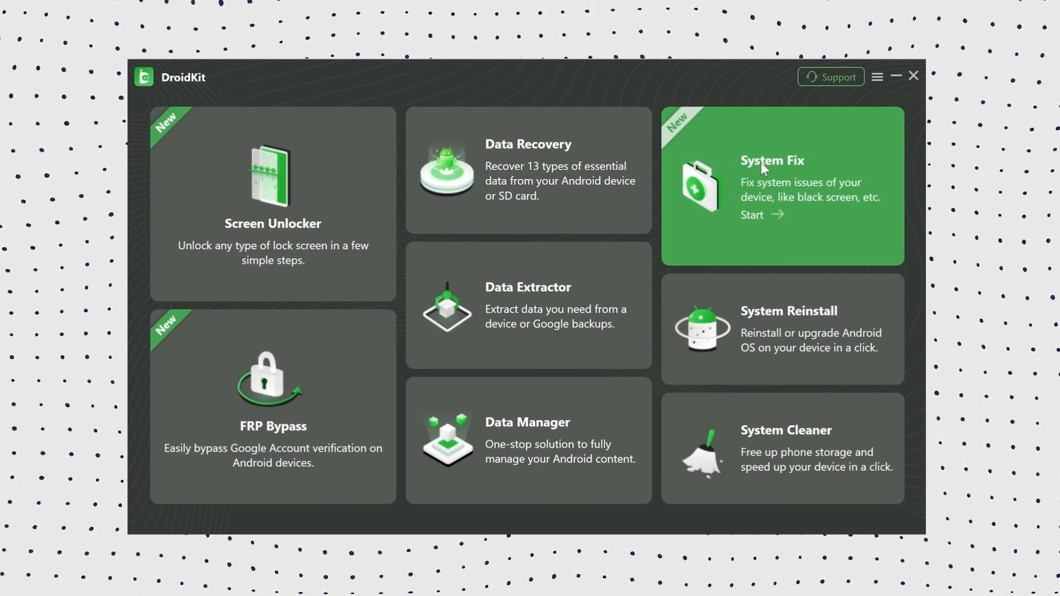
{"action": "mouse_move", "coordinate": [779, 208]}
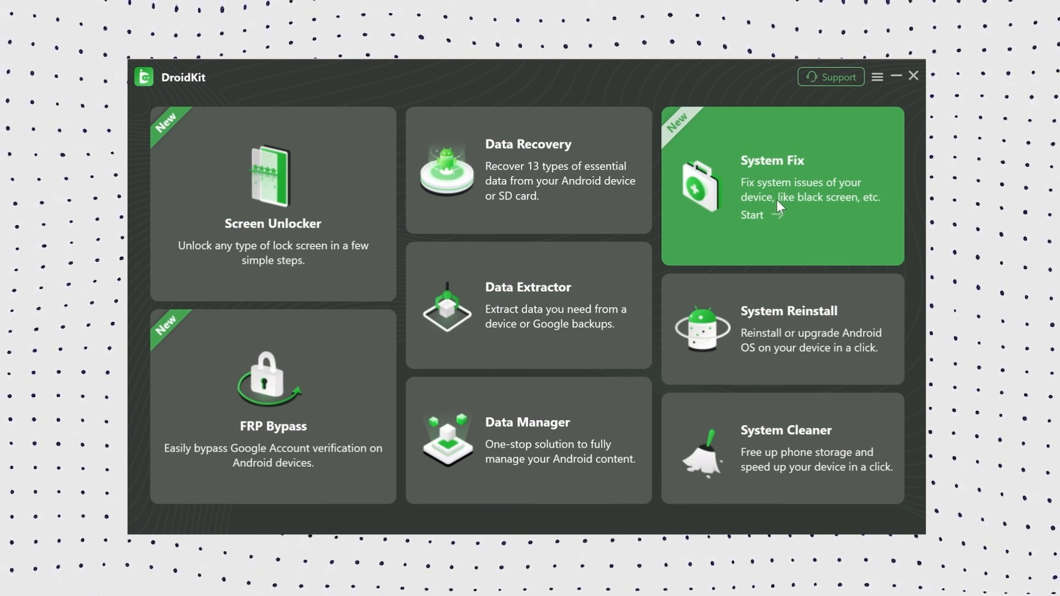
{"action": "left_click", "coordinate": [780, 196]}
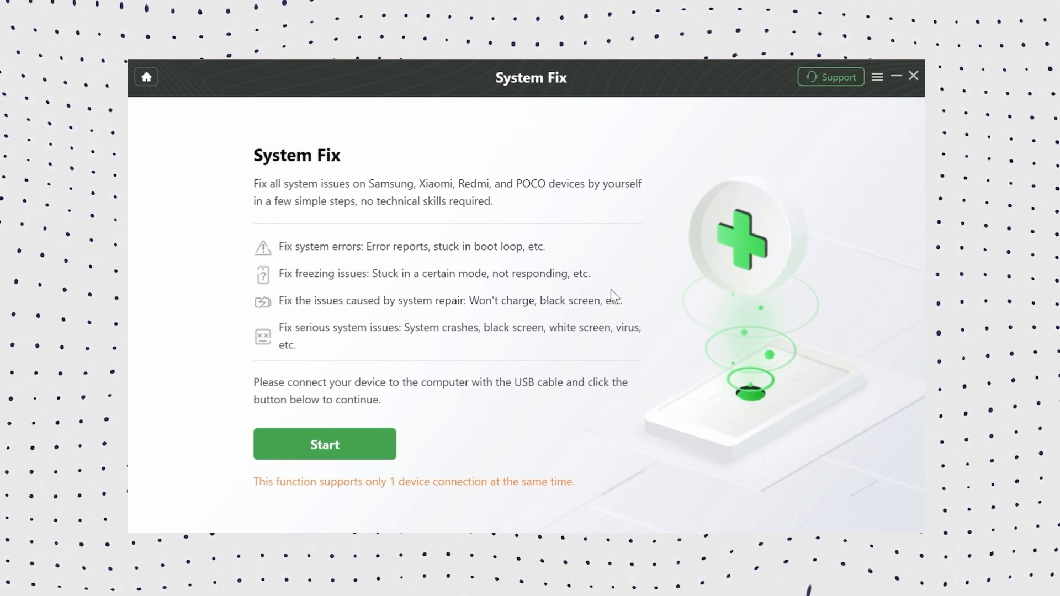
Enter Samsung PDA code G9860ZHU5HWF5 and download the matching firmware
{"action": "left_click", "coordinate": [324, 443]}
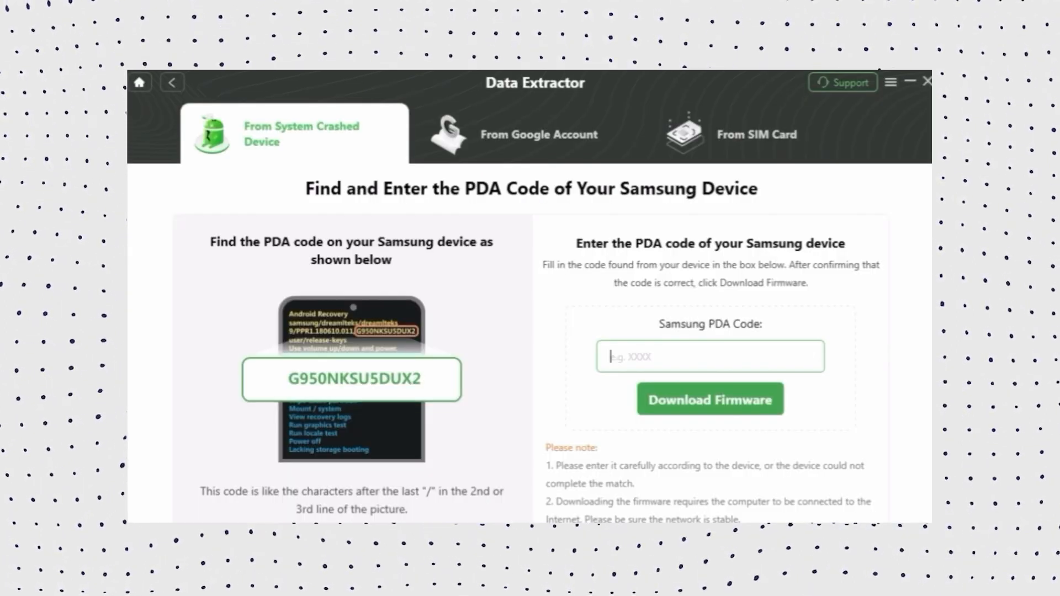
{"action": "type", "text": "G9860ZHU5HWF5"}
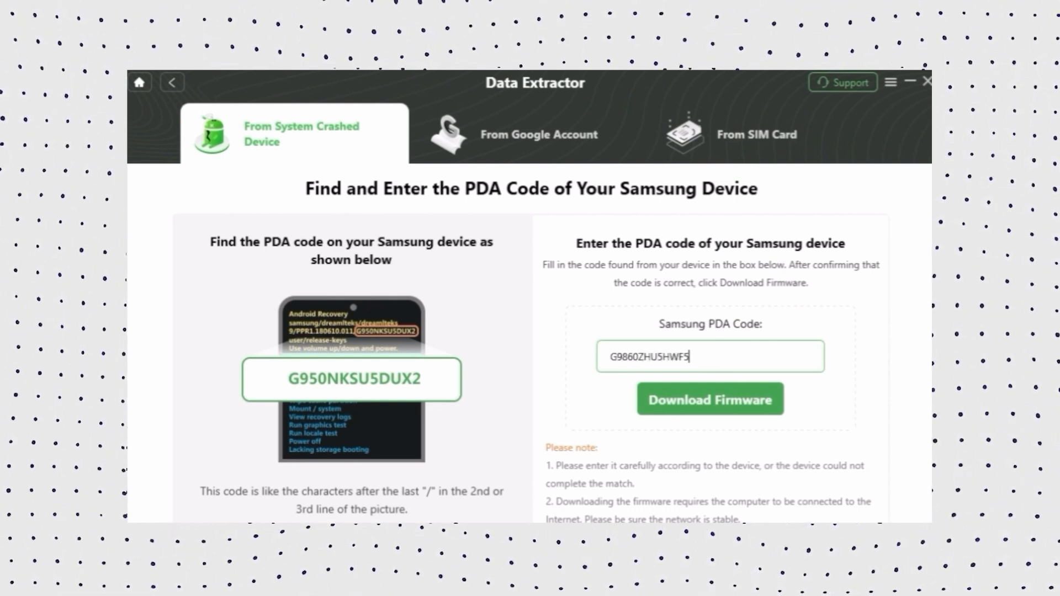
{"action": "left_click", "coordinate": [709, 398]}
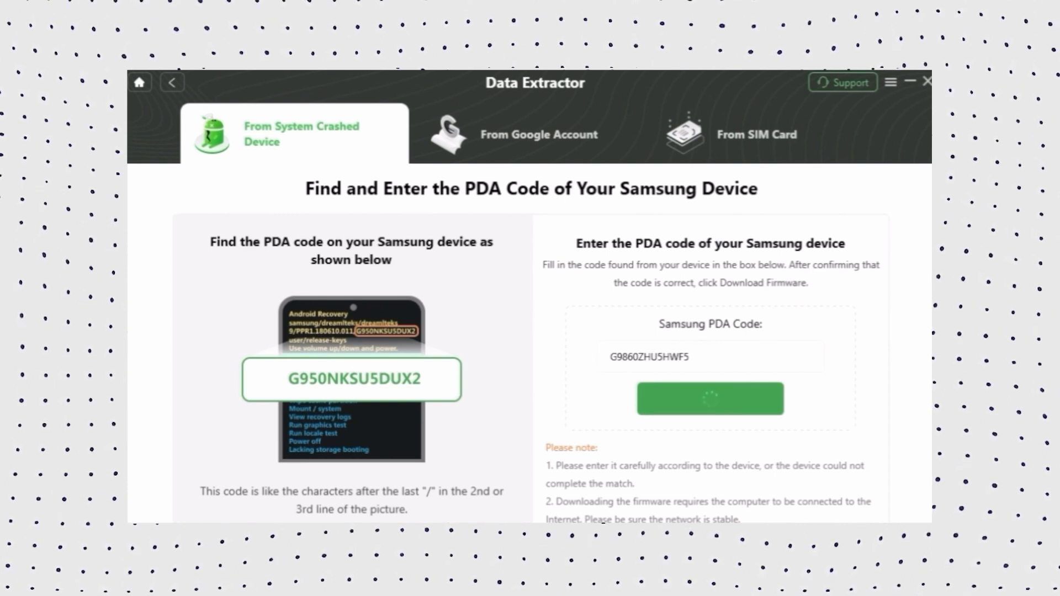
{"action": "left_click", "coordinate": [711, 398]}
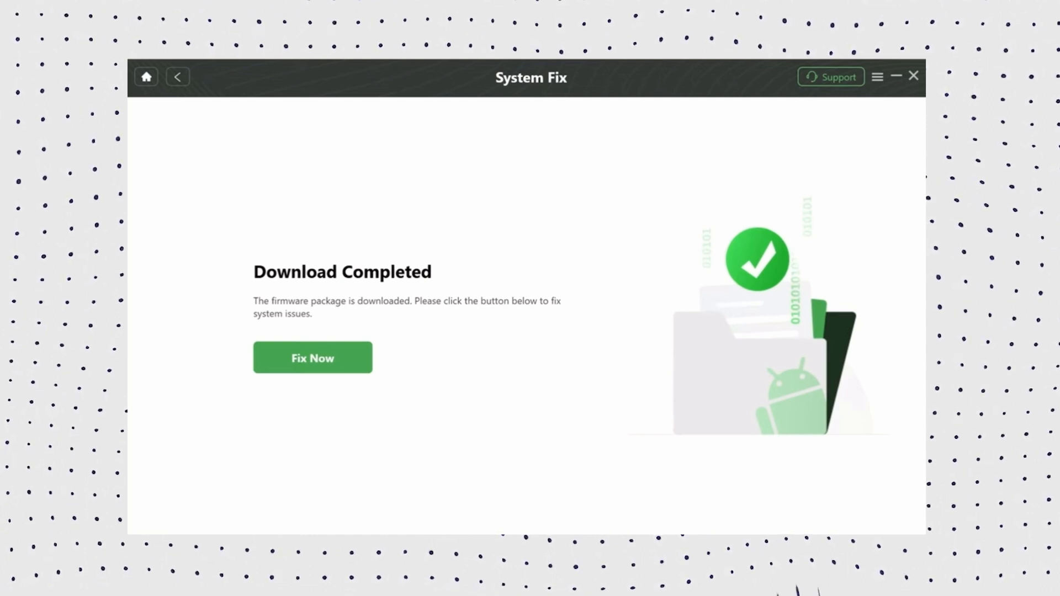
Start the system repair with the downloaded firmware using Fix Now
{"action": "left_click", "coordinate": [313, 358]}
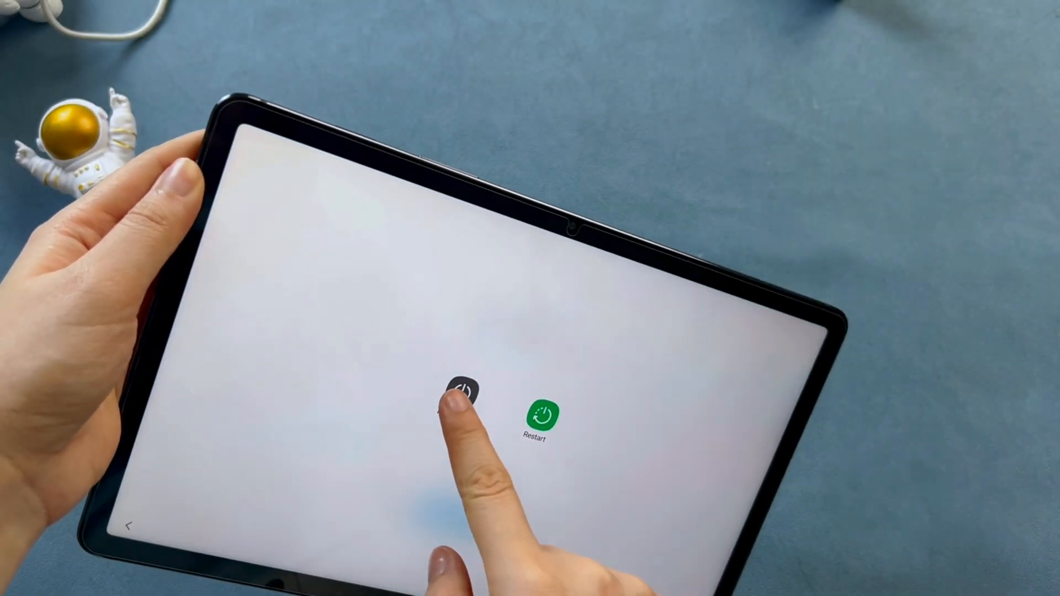
Choose Power off on the tablet and confirm the shutdown
{"action": "left_click", "coordinate": [465, 394]}
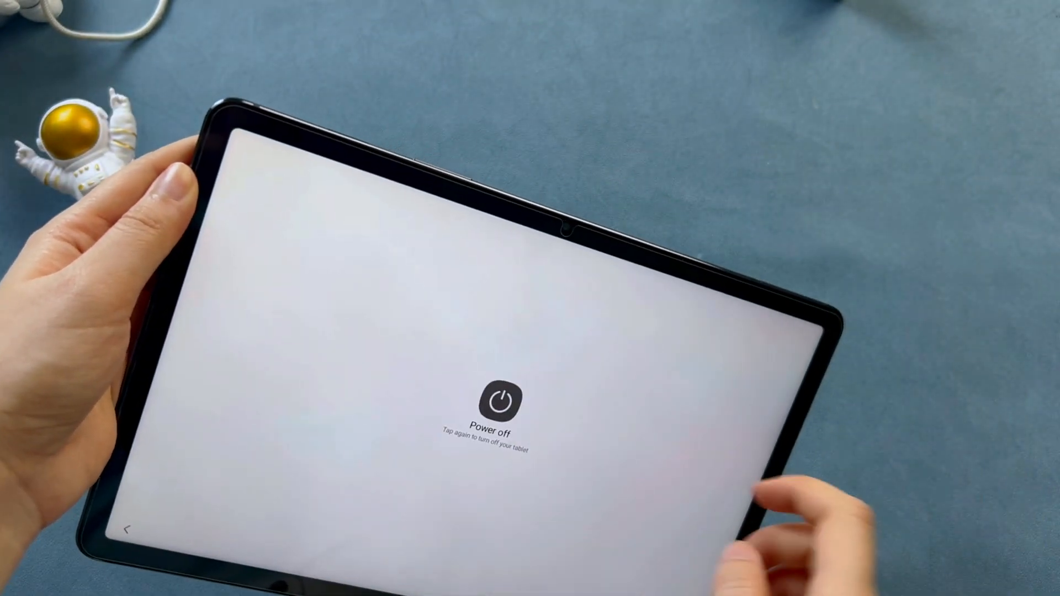
{"action": "left_click", "coordinate": [498, 403]}
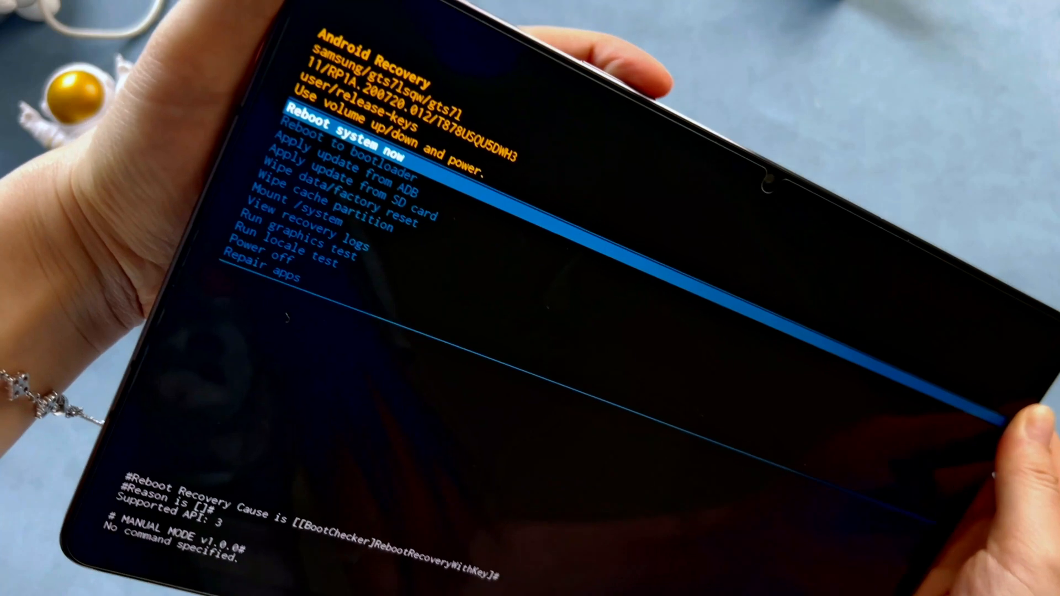
Use the volume and power buttons to boot the tablet into Android Recovery
{"action": "key", "text": "VolumeDown"}
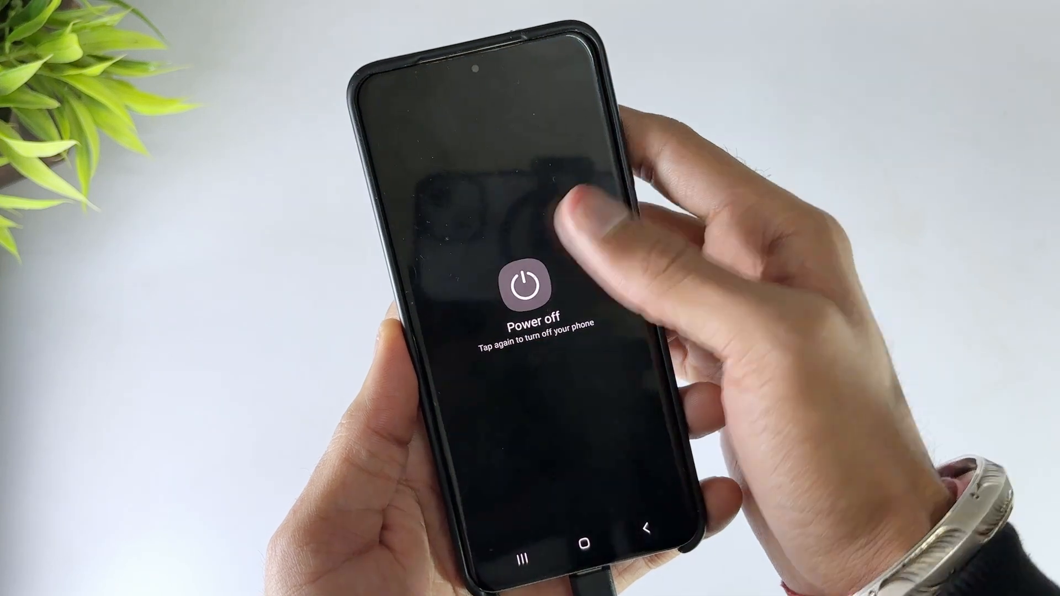
Confirm the phone's power off, then move down to Wipe data/factory reset in recovery
{"action": "left_click", "coordinate": [526, 284]}
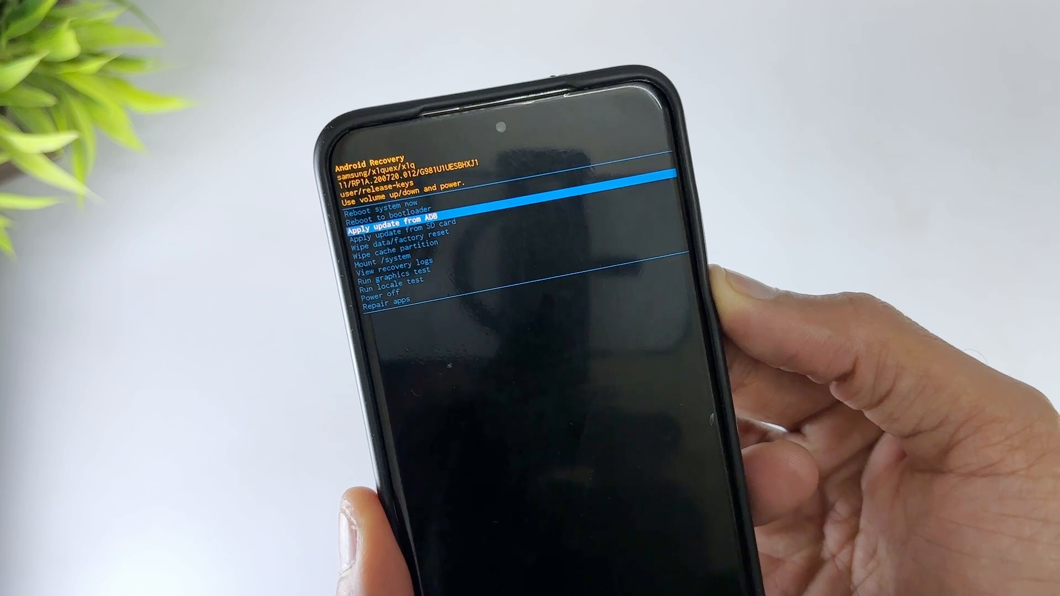
{"action": "key", "text": "VolumeDown"}
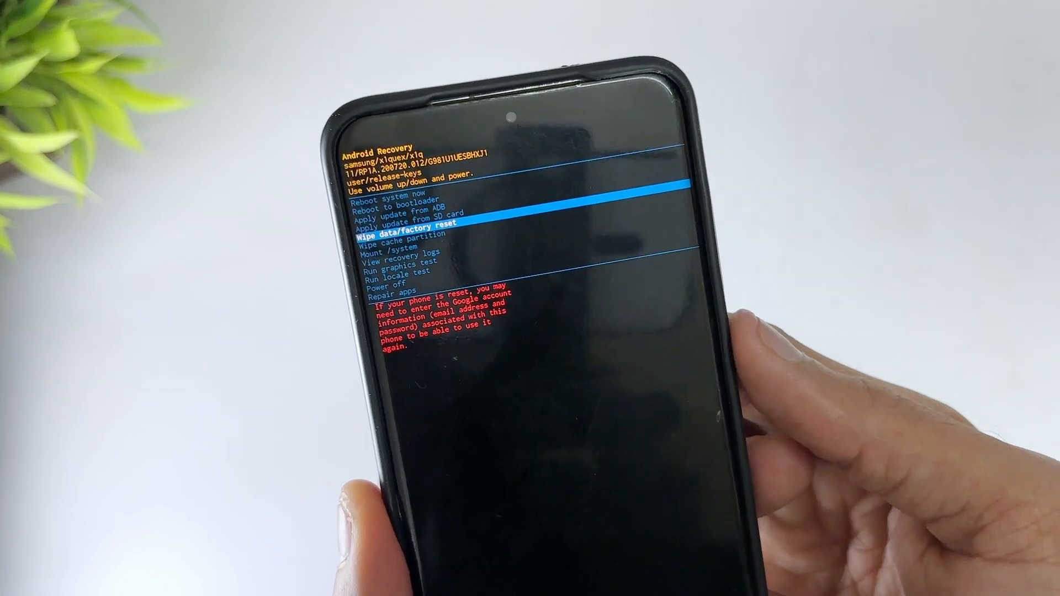